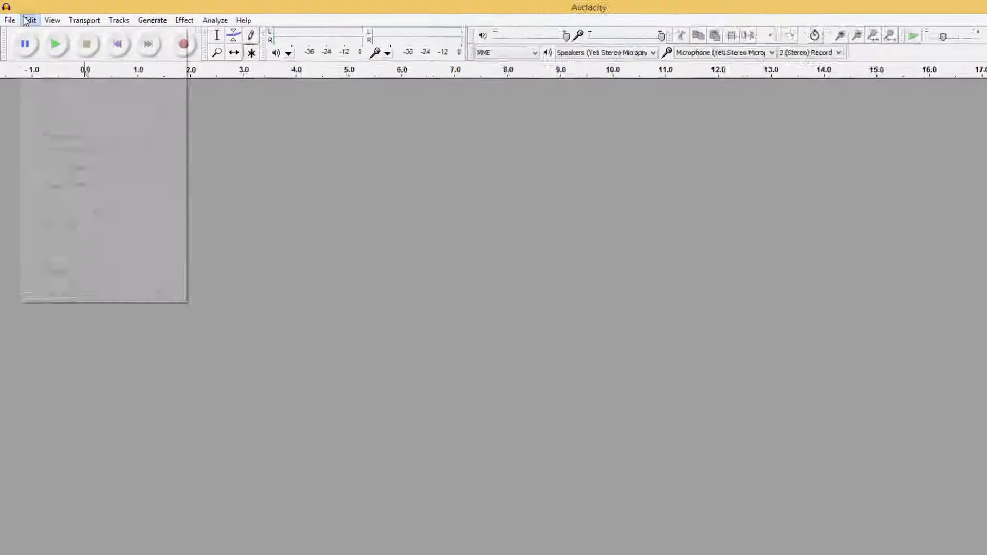
# Step: Open the Edit menu in Audacity's menu bar
pyautogui.click(30, 19)
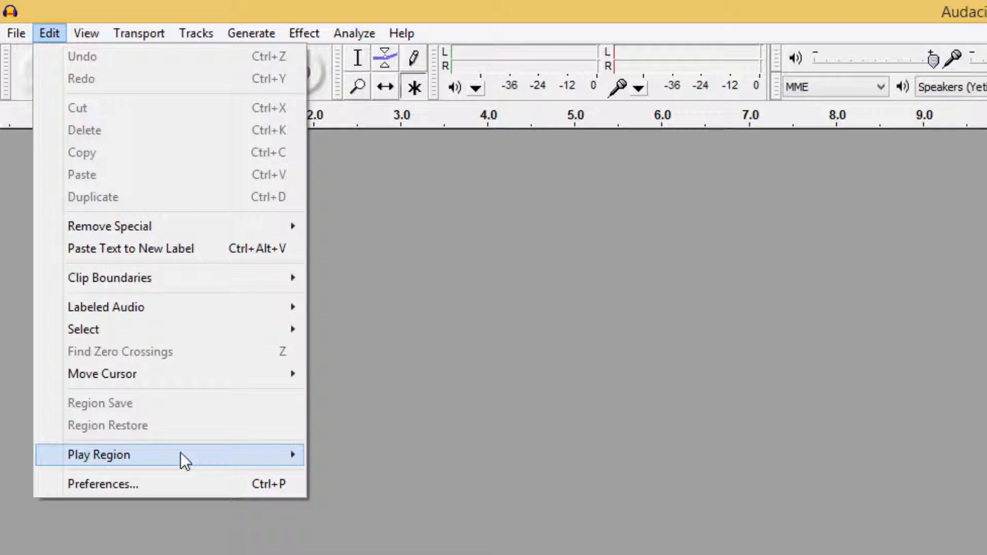
# Step: Open Preferences and set the recording device to the HD Webcam C270 microphone
pyautogui.click(103, 484)
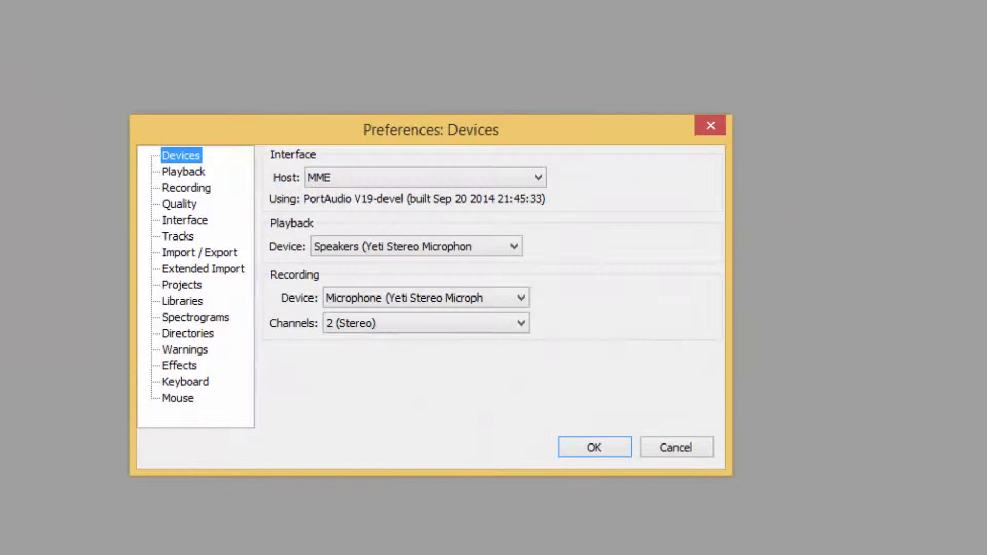
pyautogui.moveTo(231, 170)
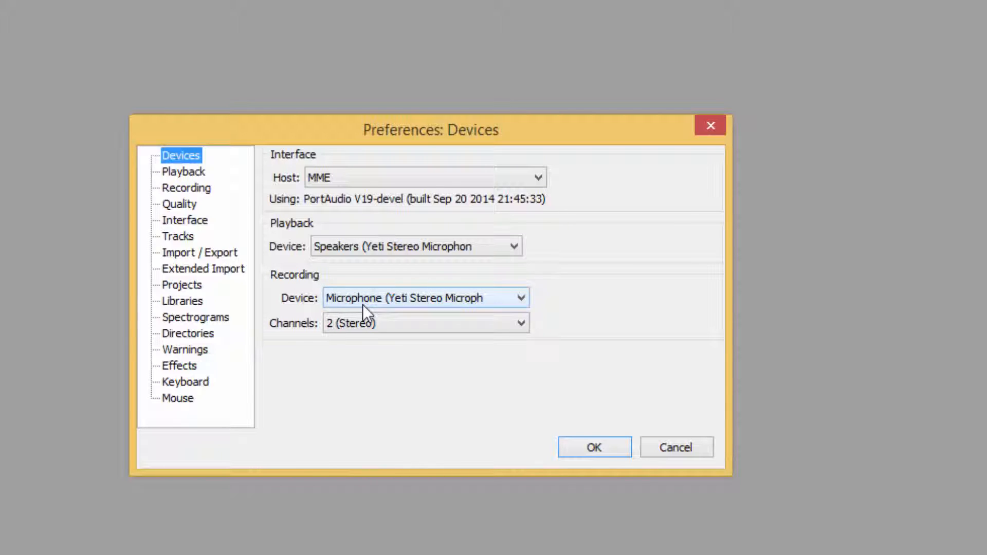
pyautogui.click(424, 298)
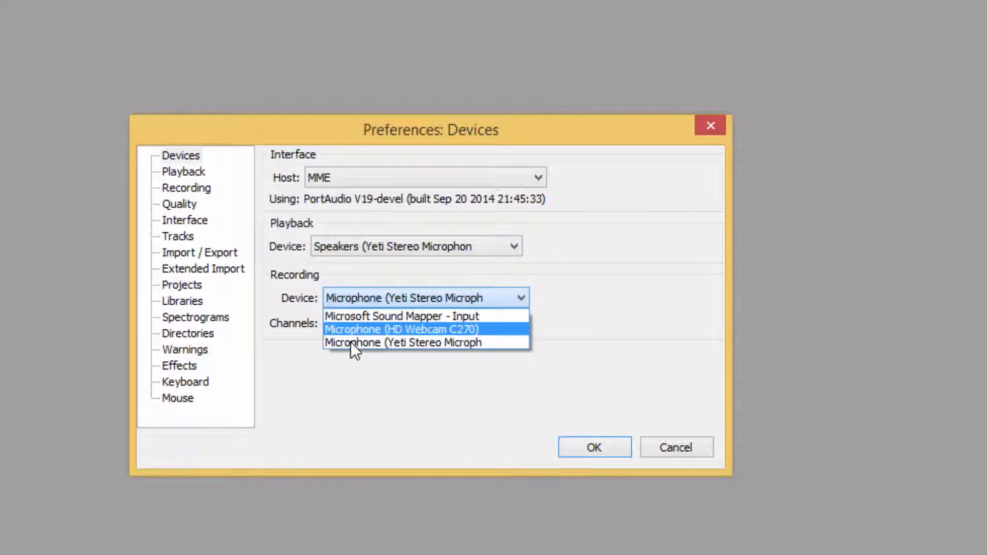
pyautogui.click(401, 329)
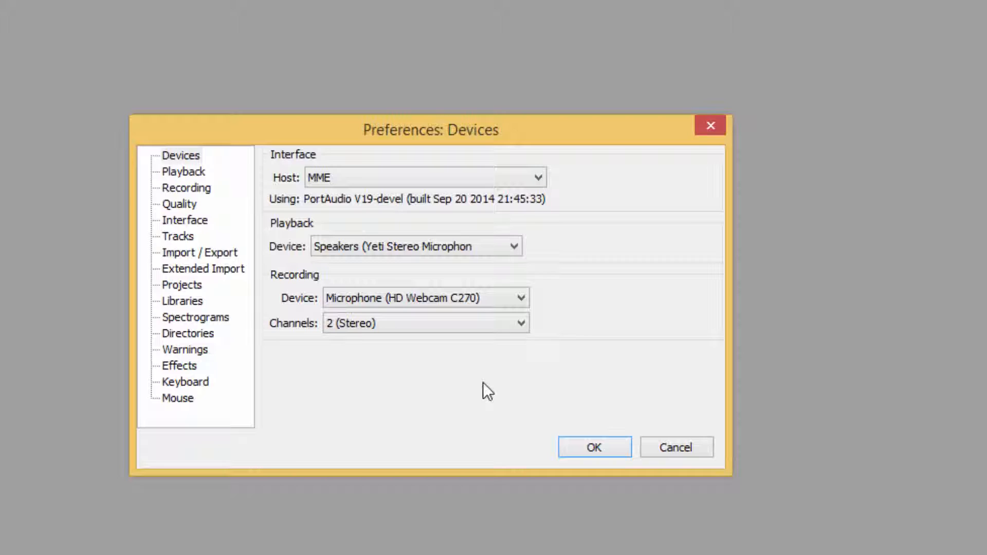
# Step: Switch recording back to the Yeti microphone and keep Yeti speakers for playback
pyautogui.click(425, 298)
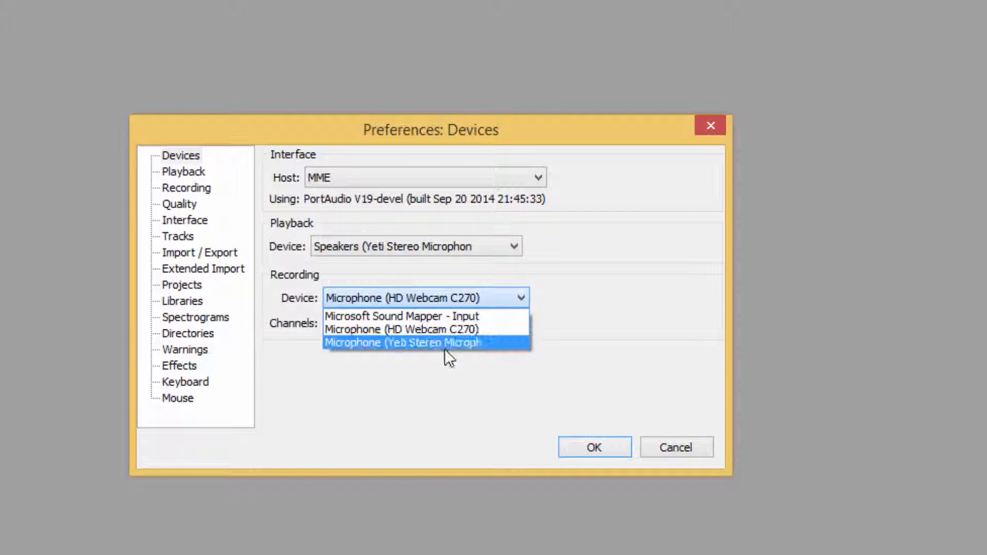
pyautogui.click(425, 342)
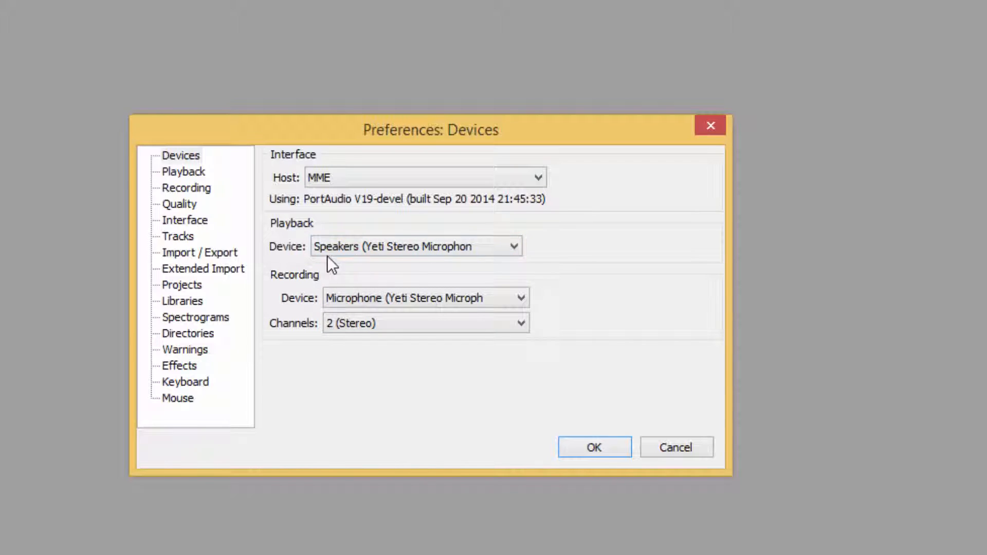
pyautogui.click(416, 245)
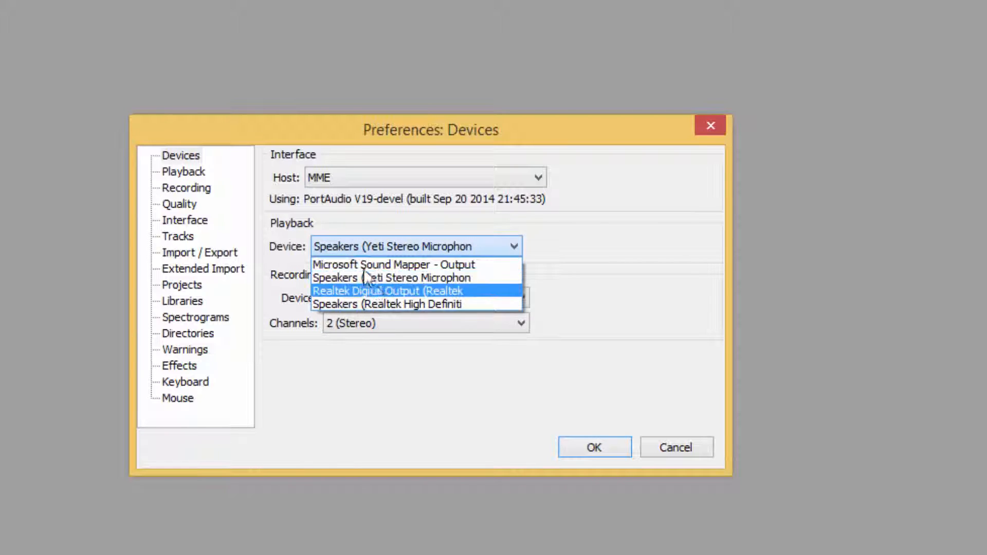
pyautogui.click(415, 278)
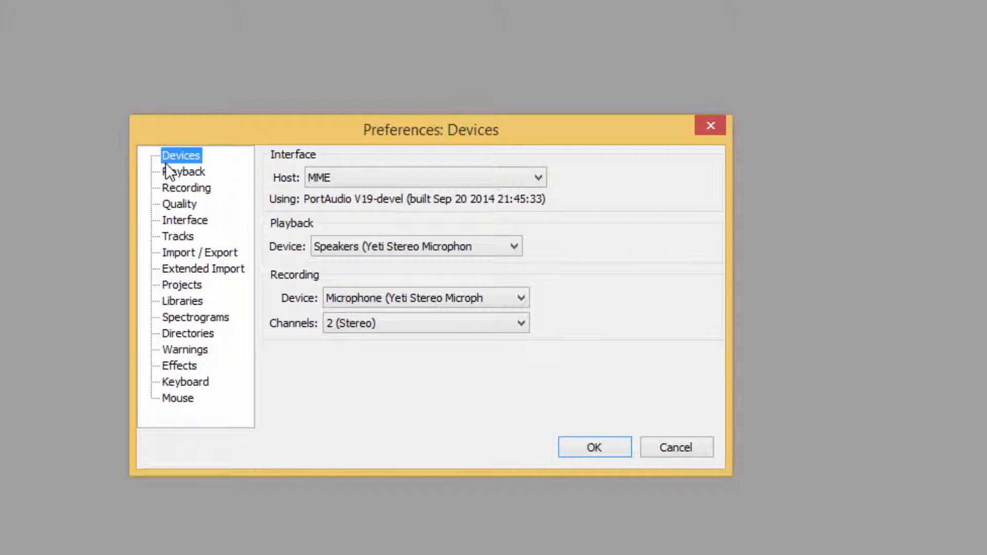
pyautogui.moveTo(208, 219)
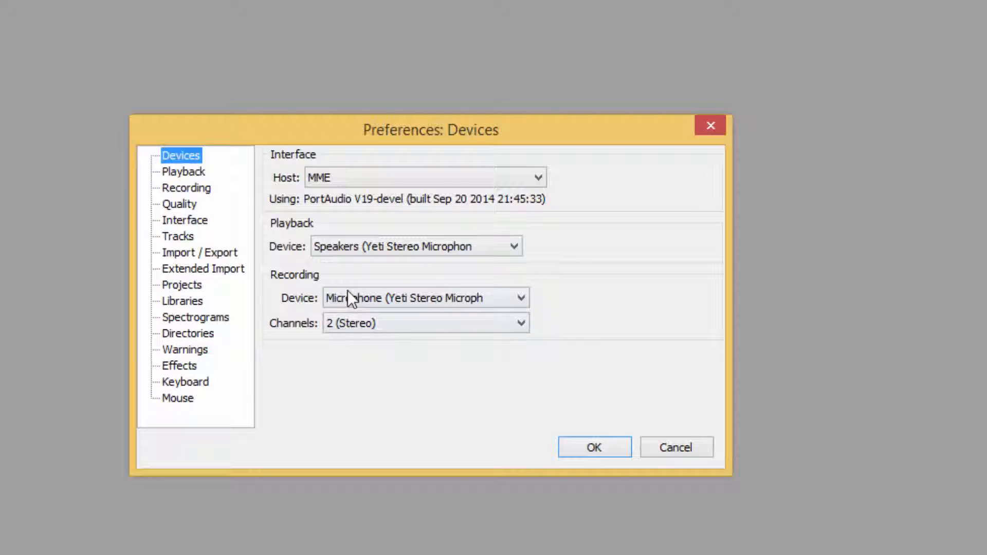
pyautogui.click(426, 298)
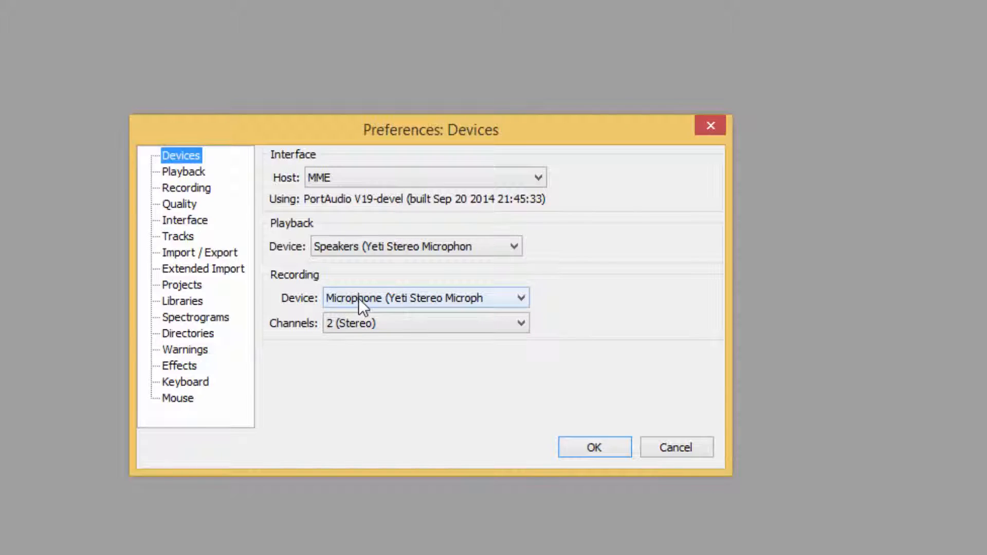